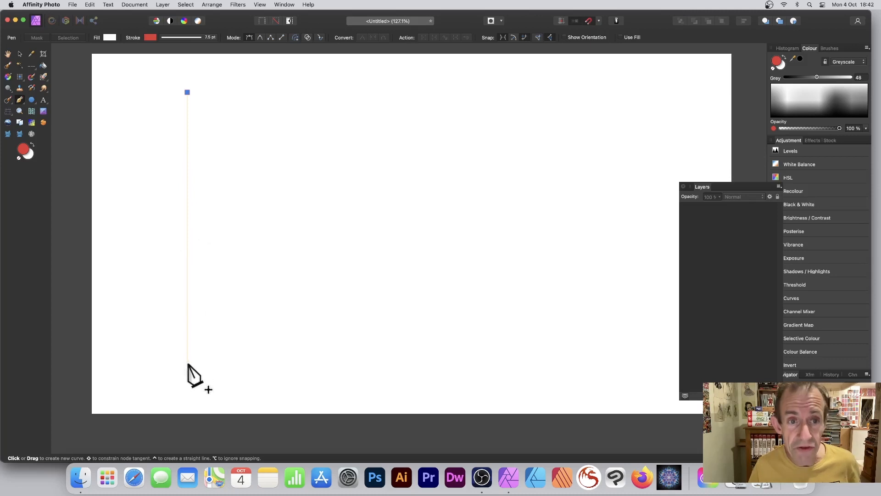
Step: Place the bottom point straight below the top one to finish the vertical red line
click(187, 361)
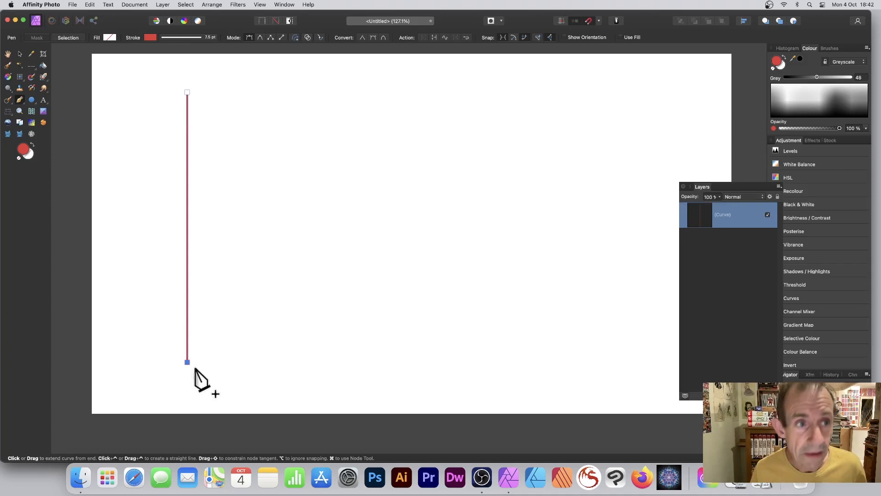
mouse_move(199, 47)
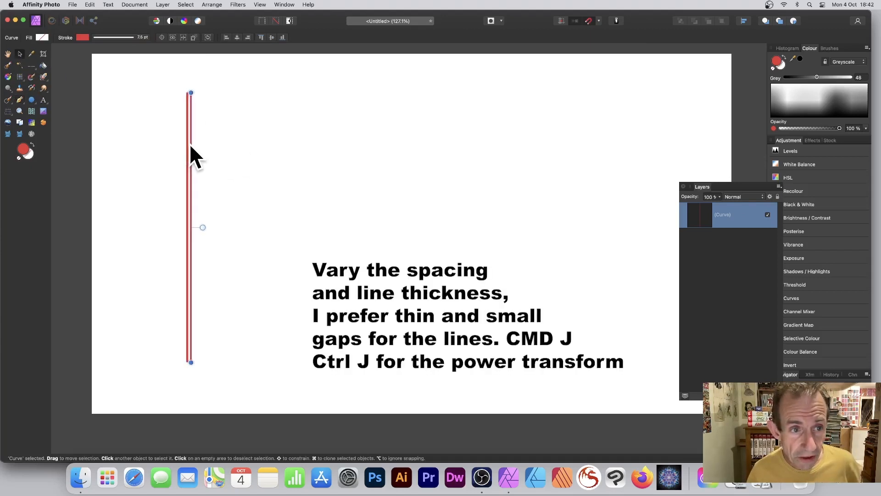
Step: Duplicate the line with Cmd+J into an evenly spaced block and stretch the block wider
key(cmd+j)
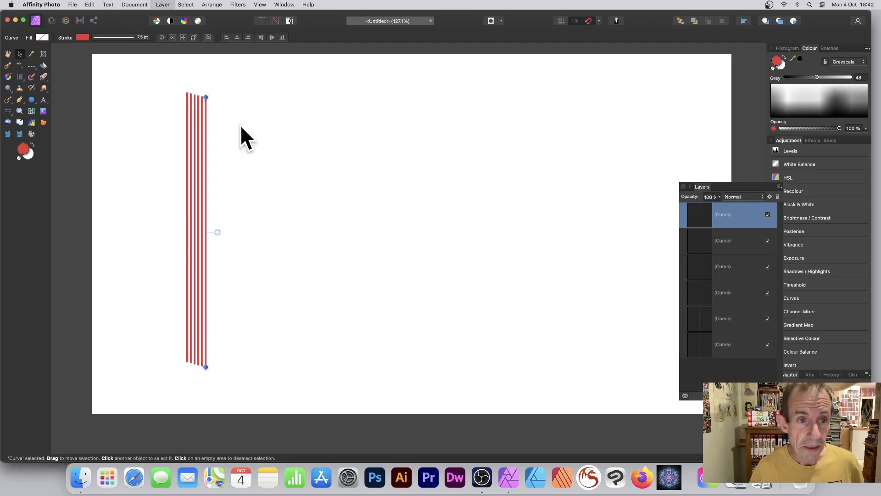
drag(204, 98, 272, 116)
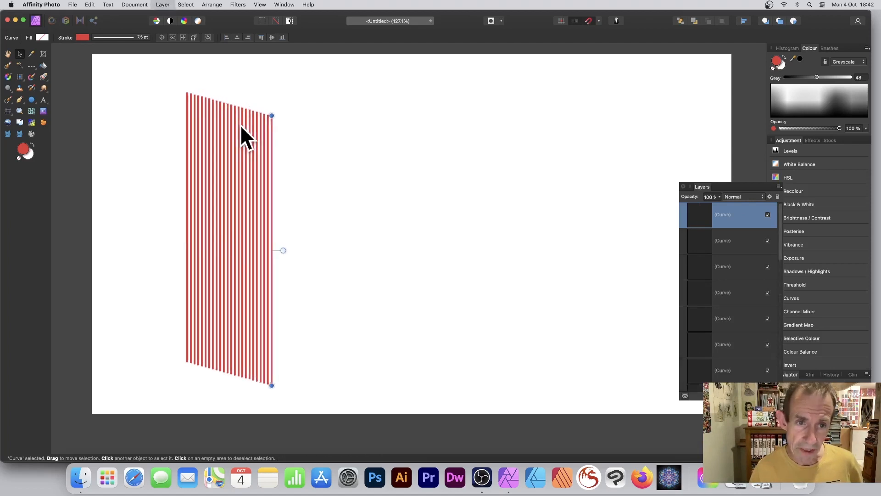
drag(272, 115, 360, 140)
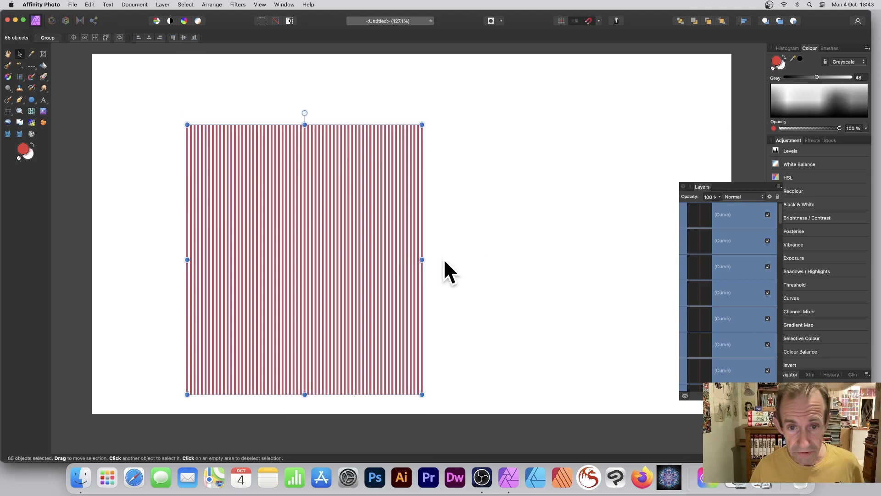
drag(421, 259, 482, 221)
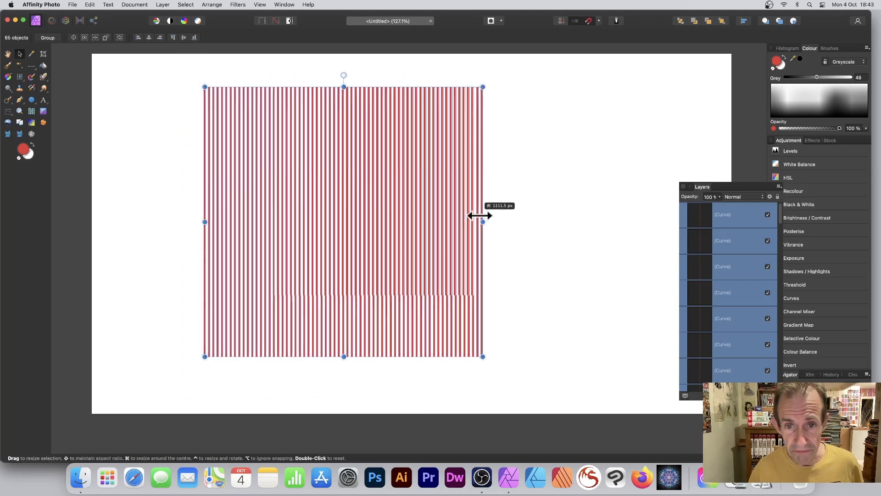
drag(481, 221, 477, 221)
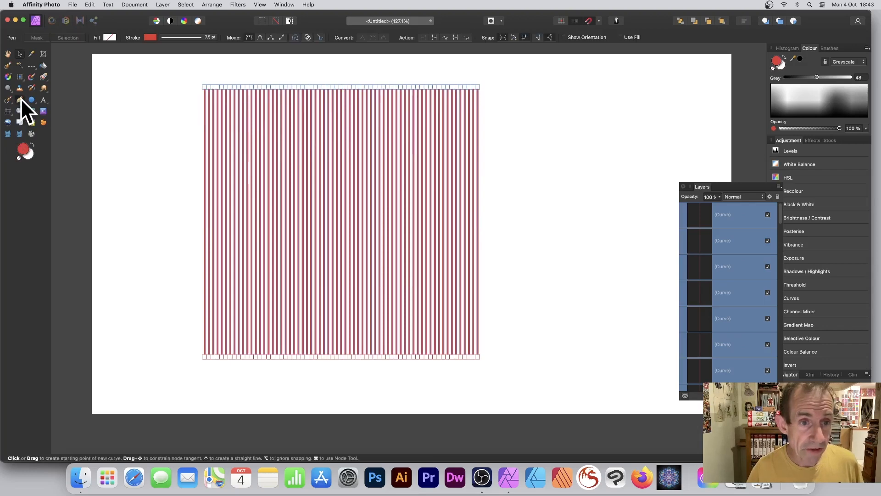
Step: Shape the stroke Pressure curve to dip in the middle so the lines taper thin there
click(201, 37)
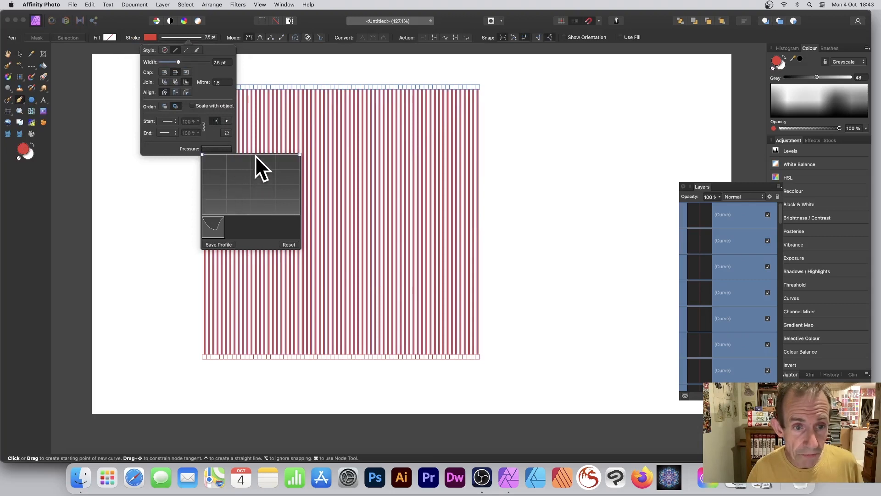
drag(264, 169, 243, 183)
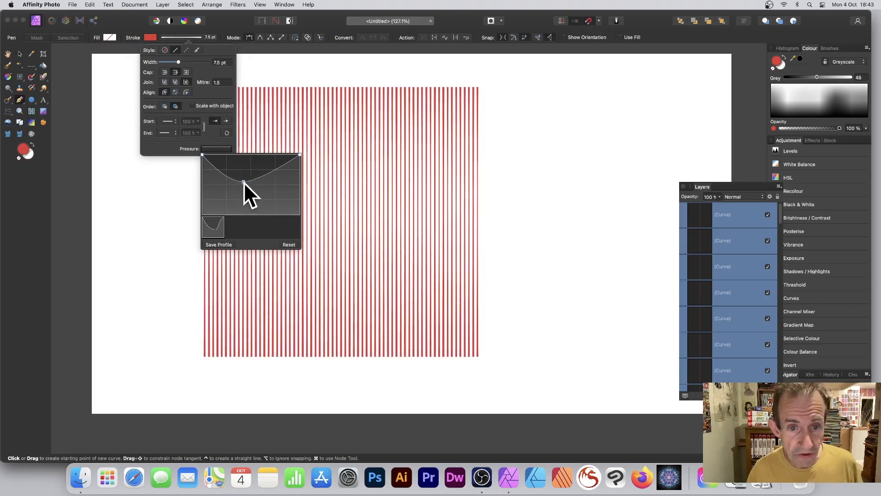
drag(243, 182, 240, 212)
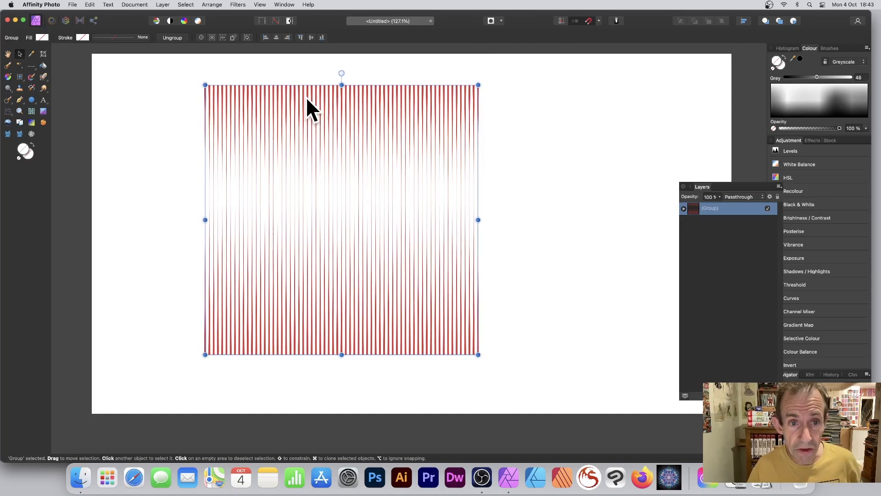
Step: Duplicate the line group and rotate the copy to start the radiating pattern
drag(477, 85, 502, 110)
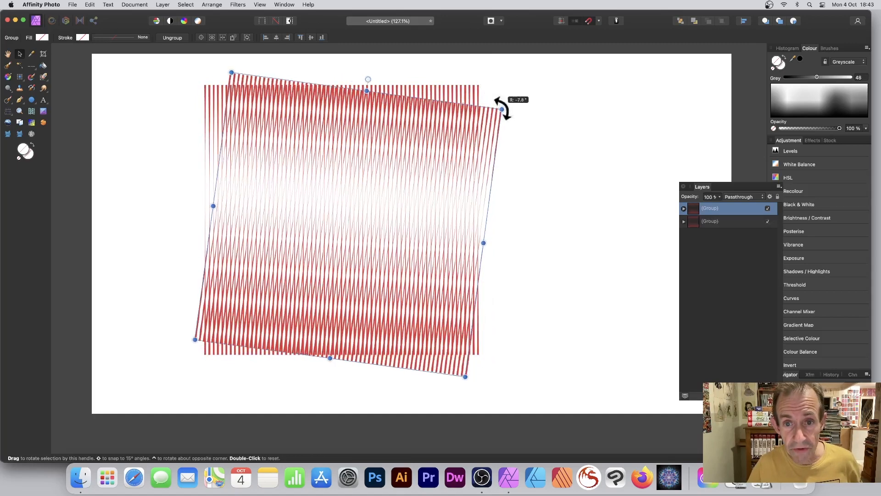
drag(500, 109, 508, 147)
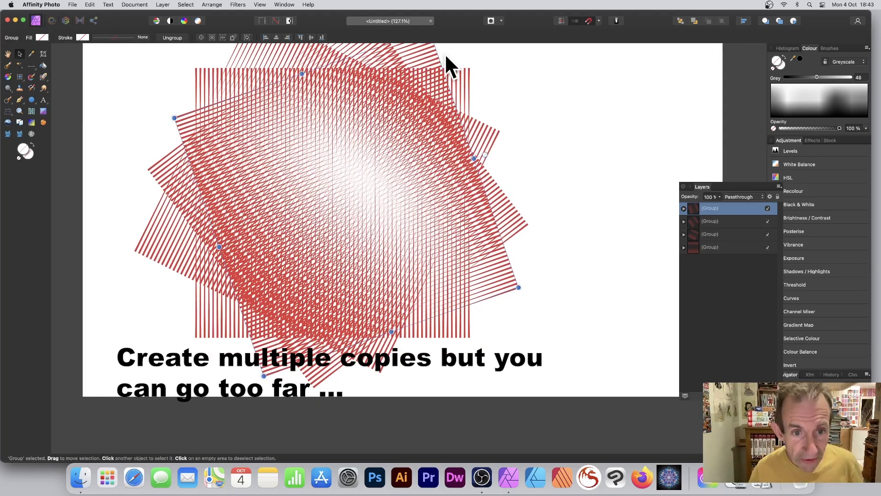
mouse_move(587, 194)
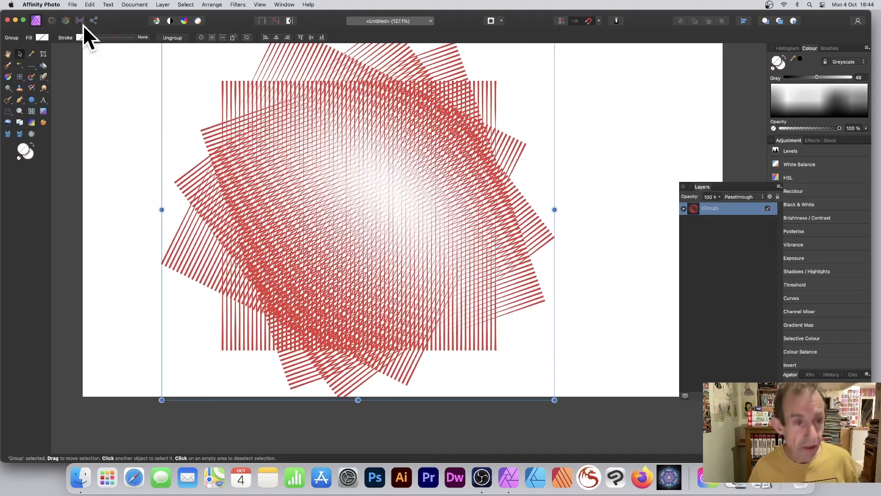
Step: Draw a large white circle on the page and set its stroke to None
click(90, 5)
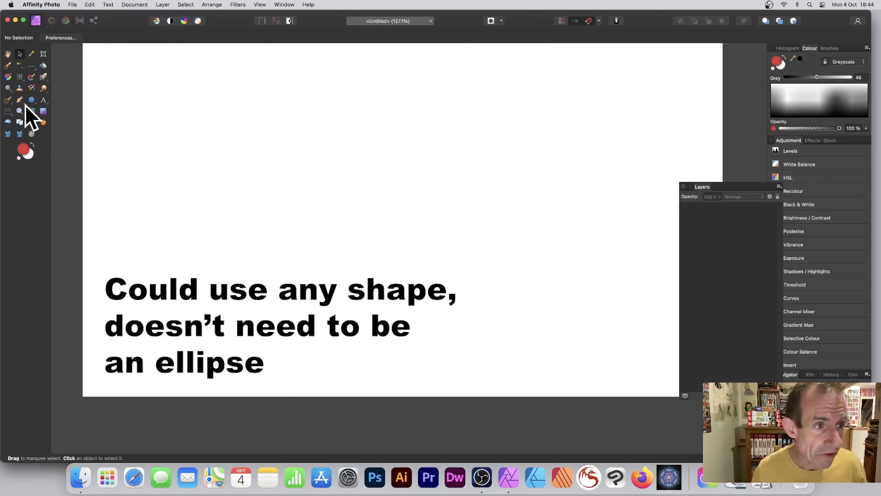
click(31, 100)
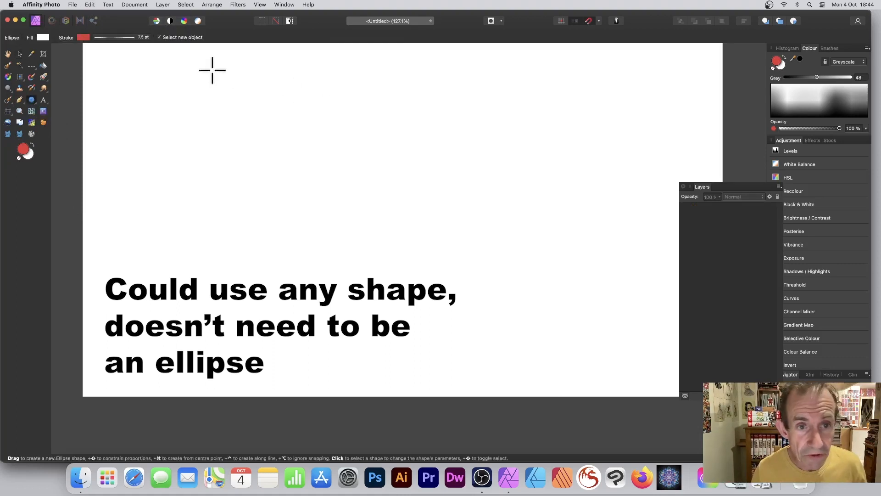
drag(212, 72, 480, 335)
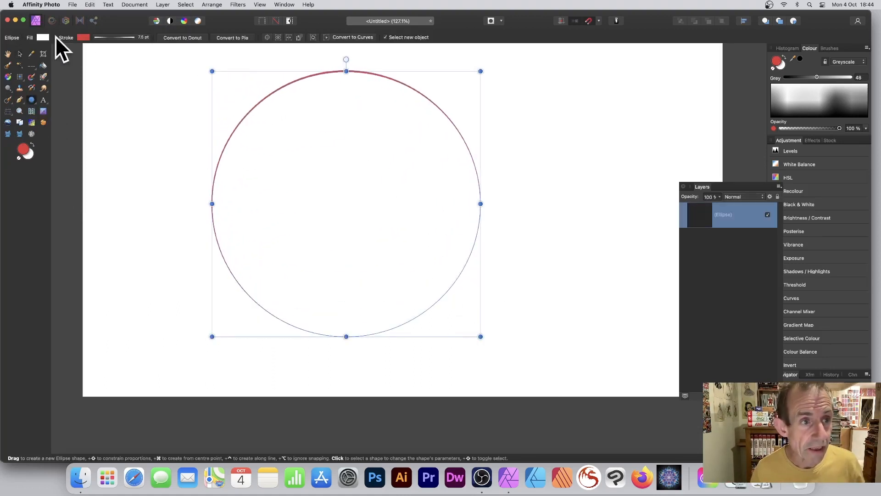
click(84, 37)
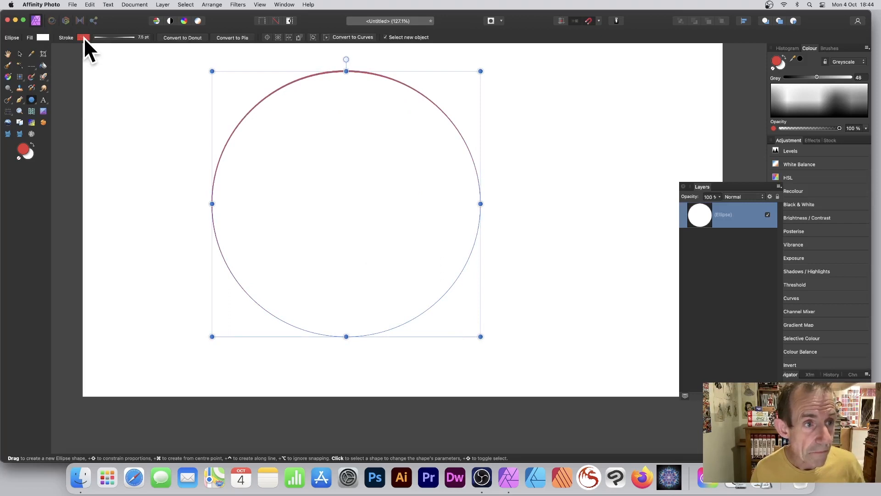
click(84, 36)
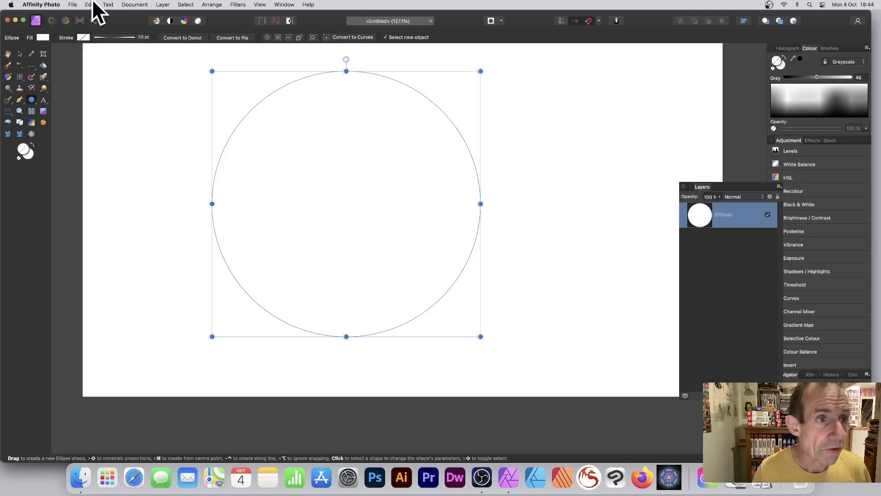
Step: Paste the copied line groups inside the circle with Paste Inside
click(89, 4)
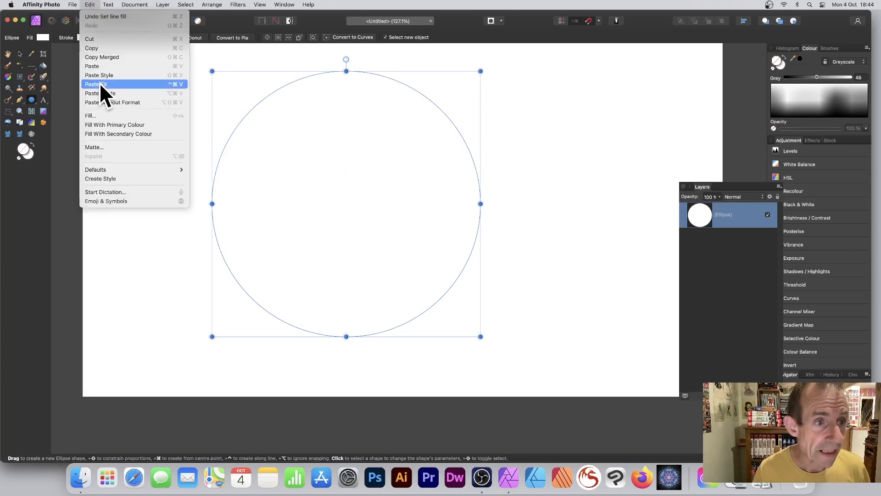
click(95, 83)
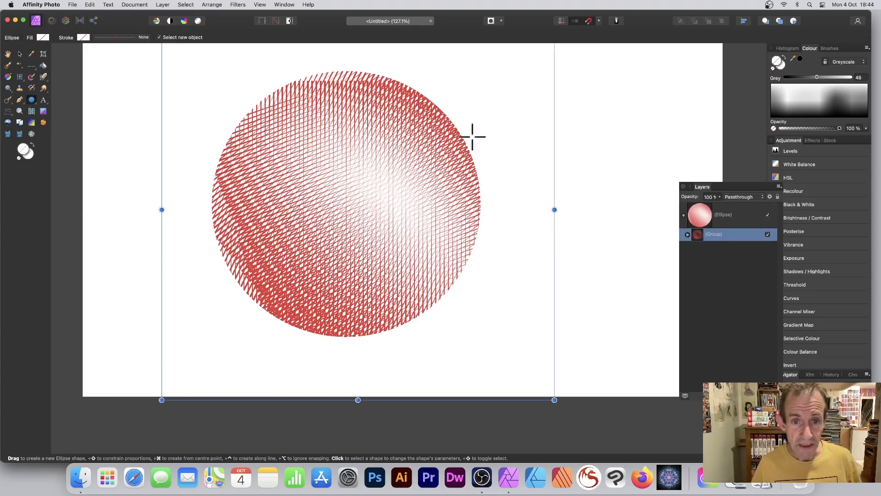
mouse_move(392, 175)
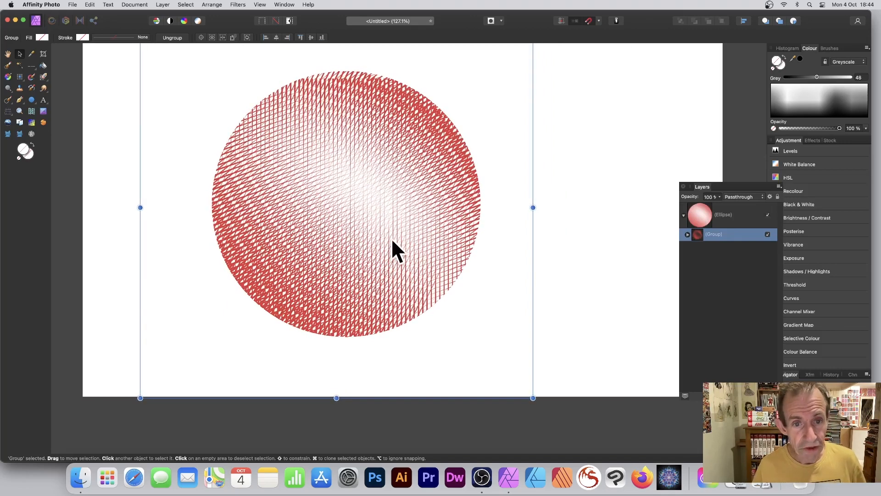
mouse_move(384, 186)
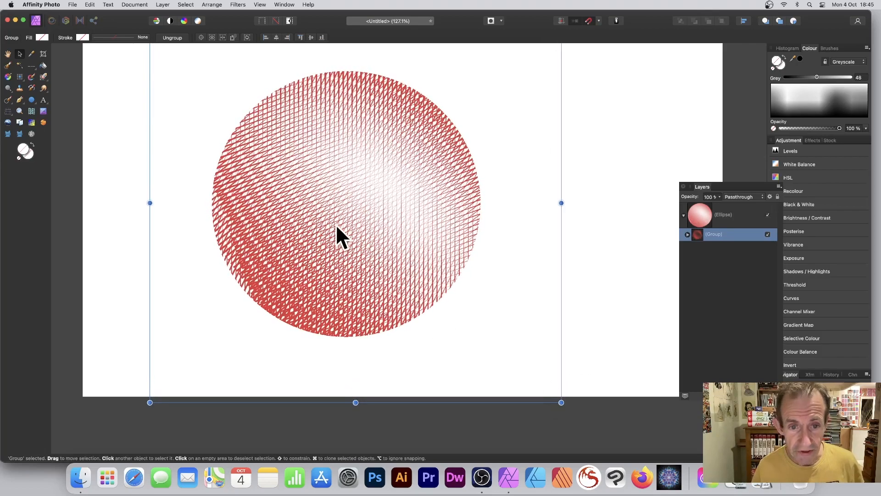
Step: Select the ellipse layer and drag its bottom-right handle out to enlarge the sphere
click(725, 215)
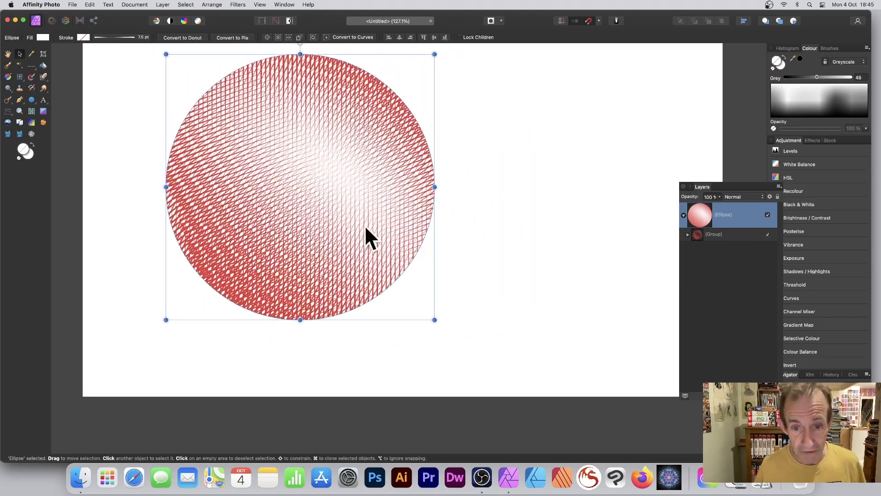
drag(434, 320, 505, 381)
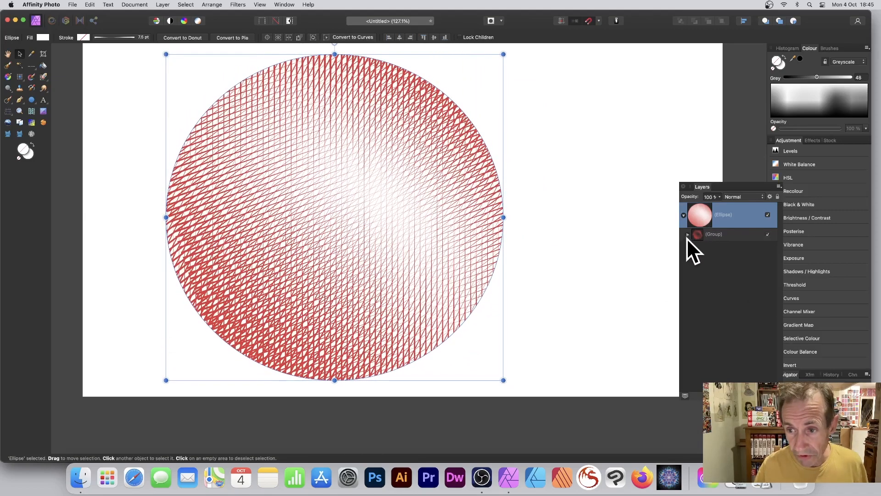
Step: Expand the nested hatching group and a sub-group, then select one individual curve
click(686, 234)
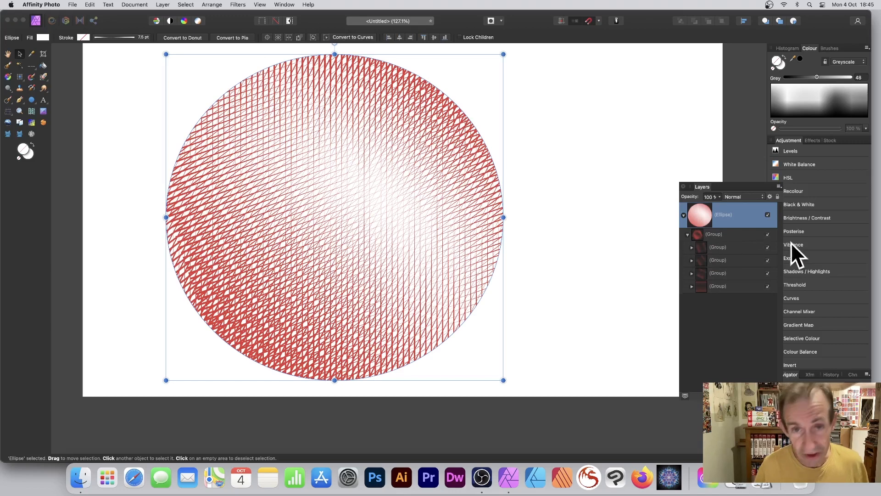
mouse_move(696, 253)
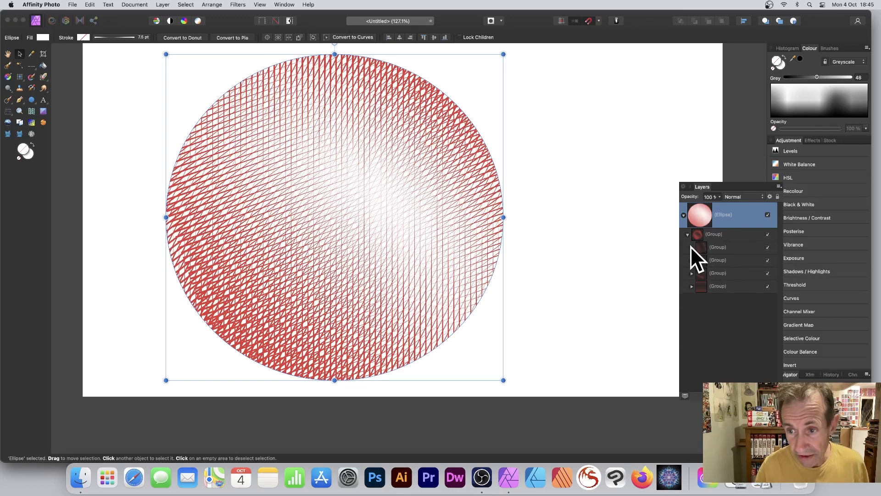
click(691, 247)
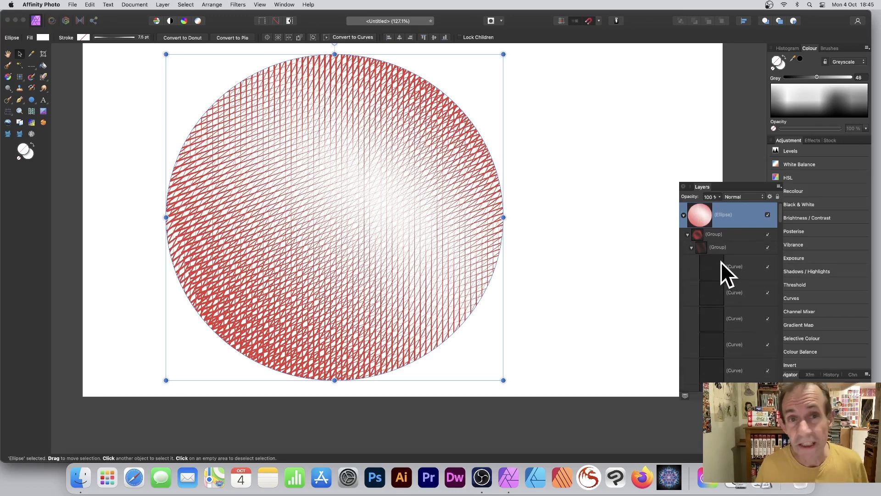
click(734, 266)
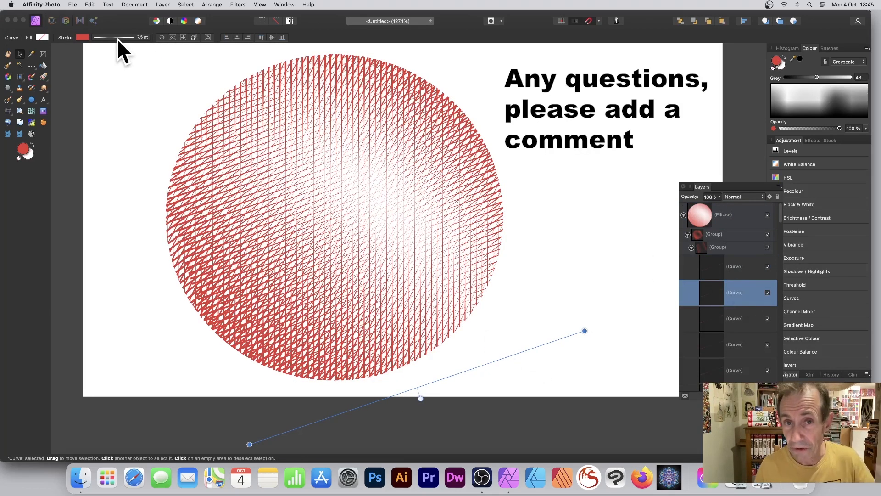
mouse_move(306, 82)
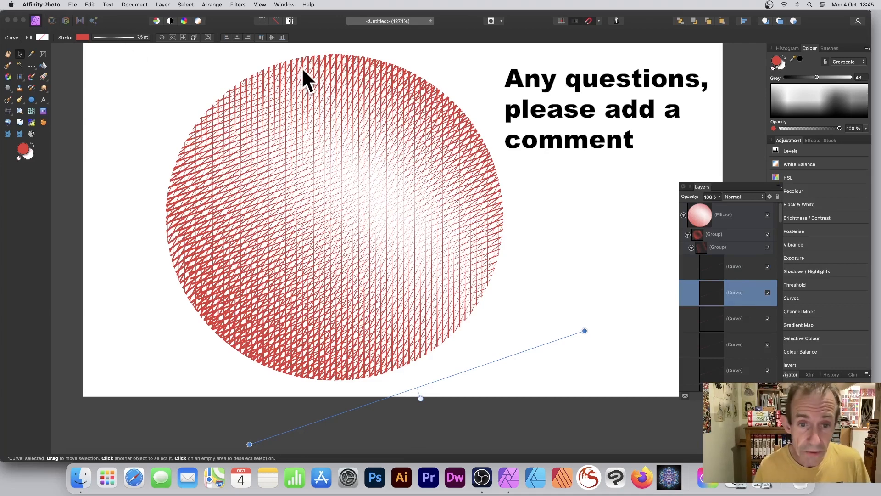
mouse_move(315, 227)
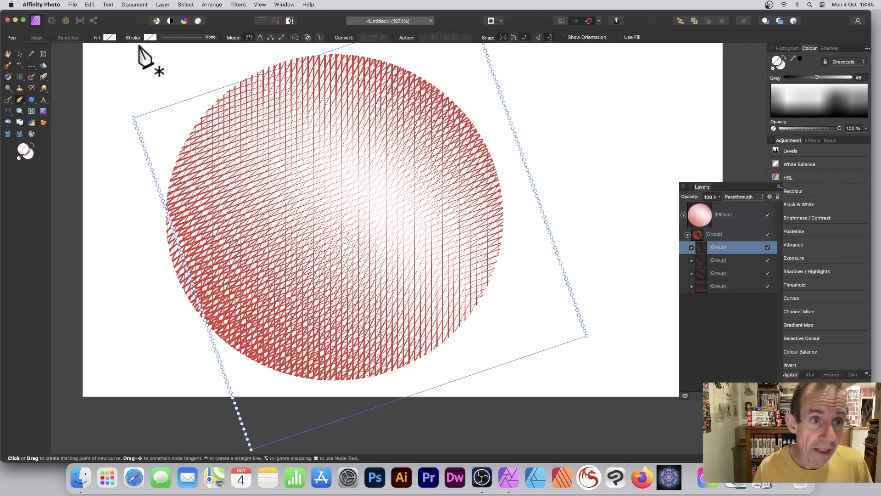
Step: Recolour the selected line group's stroke to a darker red from the HSL wheel
click(150, 37)
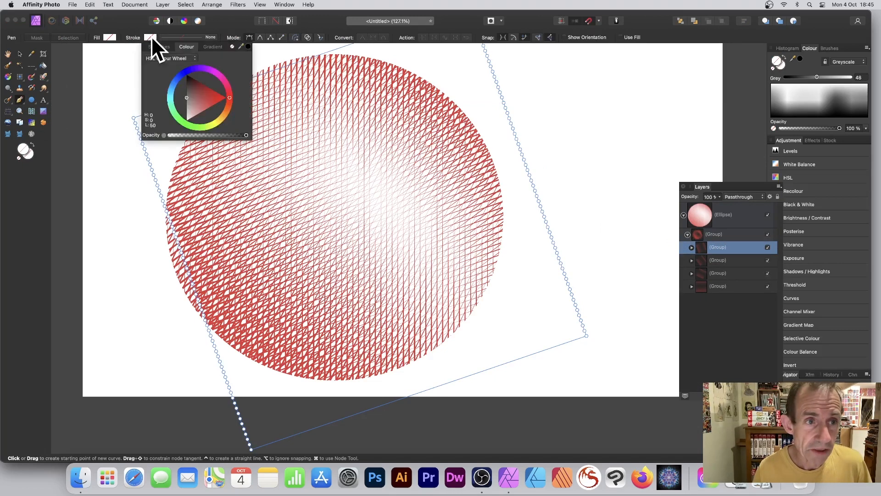
click(199, 95)
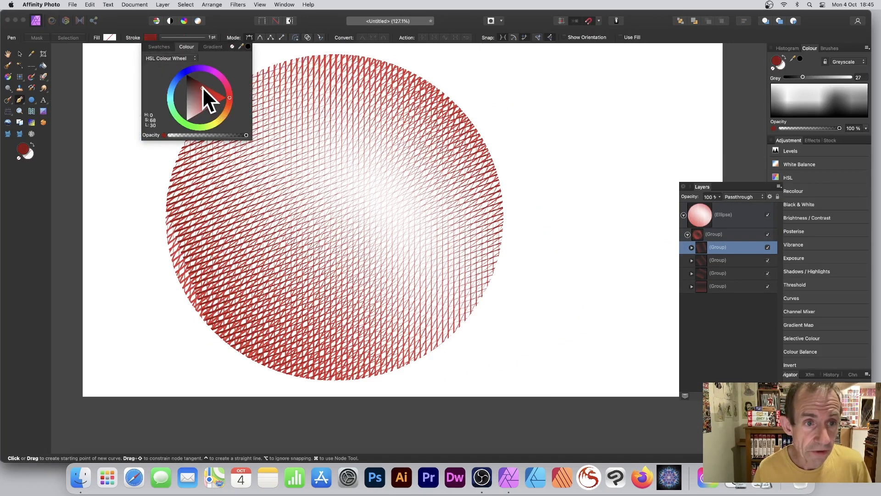